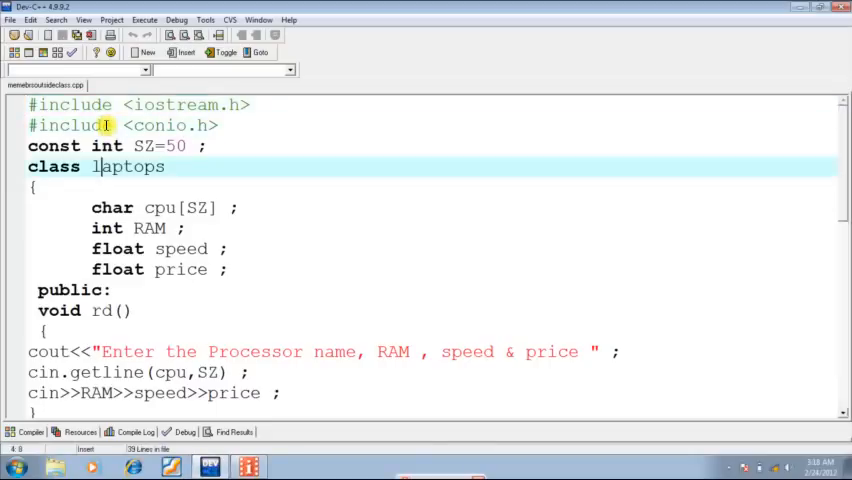
pyautogui.scroll(-3)
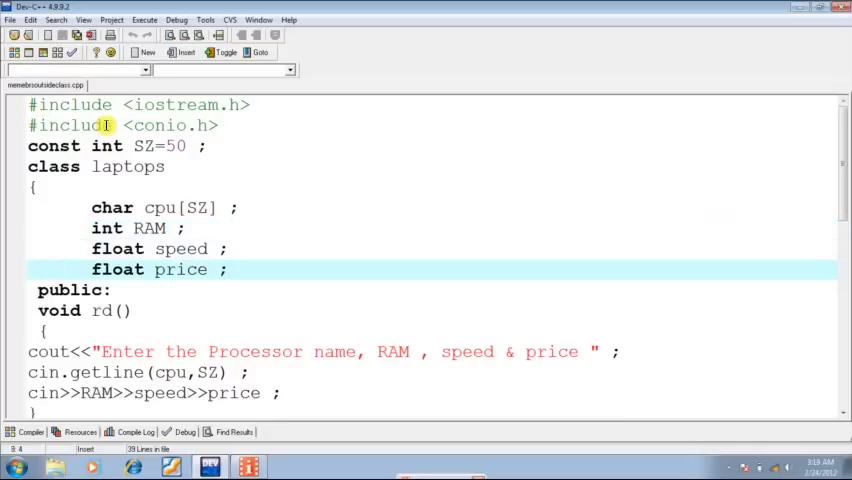
pyautogui.click(60, 310)
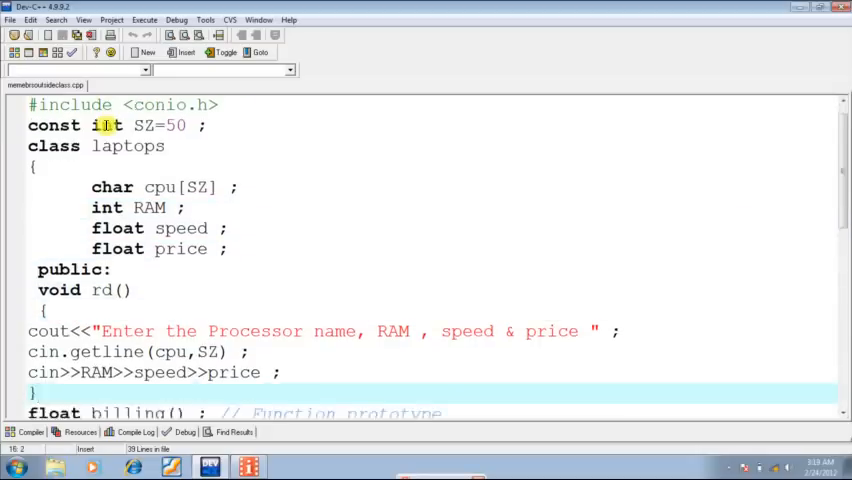
pyautogui.scroll(-3)
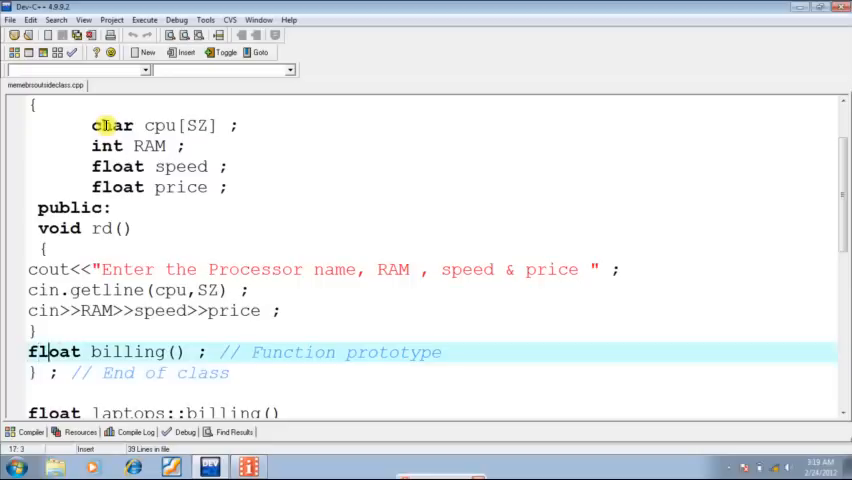
pyautogui.click(142, 352)
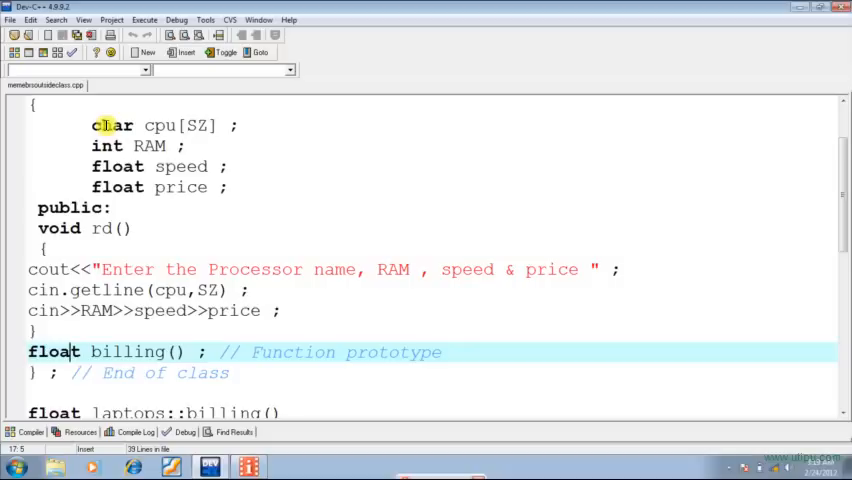
pyautogui.click(28, 352)
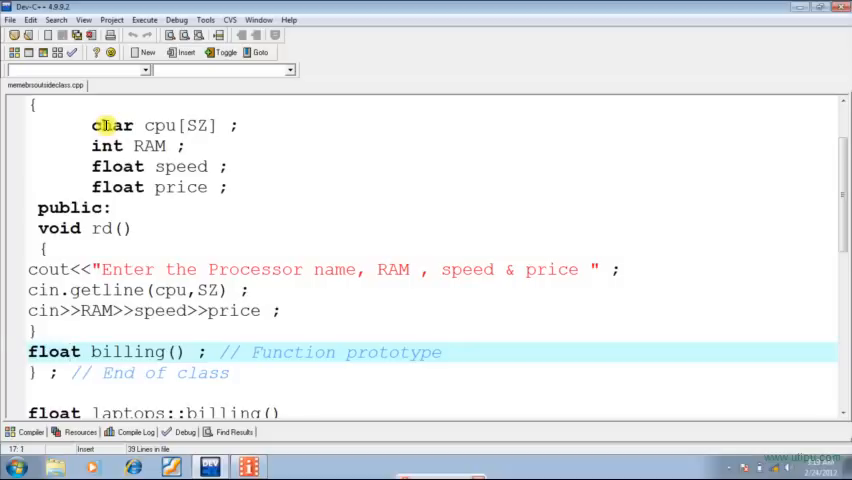
pyautogui.click(80, 352)
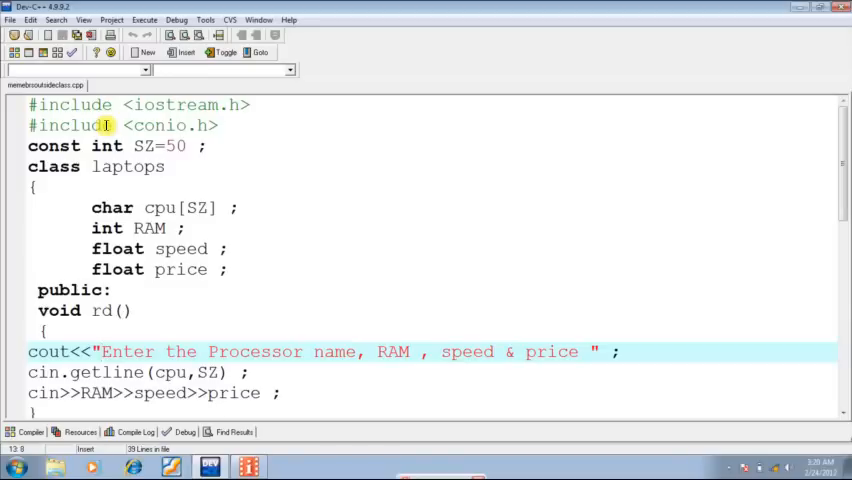
pyautogui.scroll(-3)
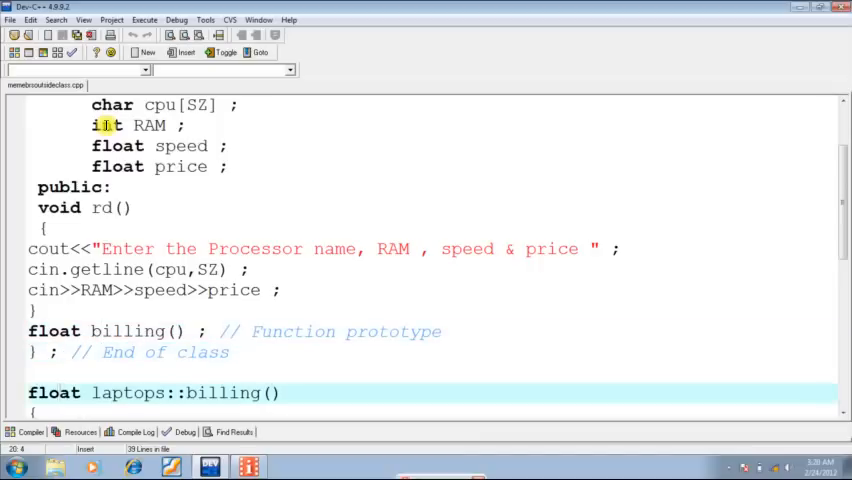
pyautogui.scroll(-3)
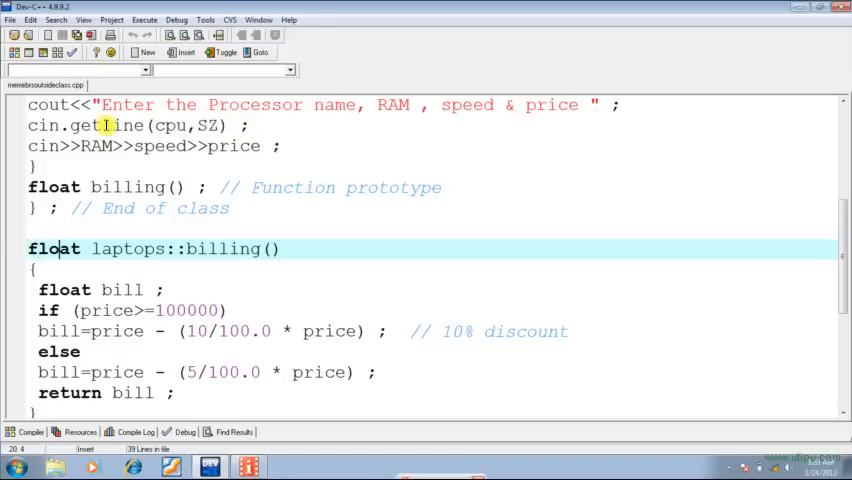
pyautogui.moveTo(104, 126)
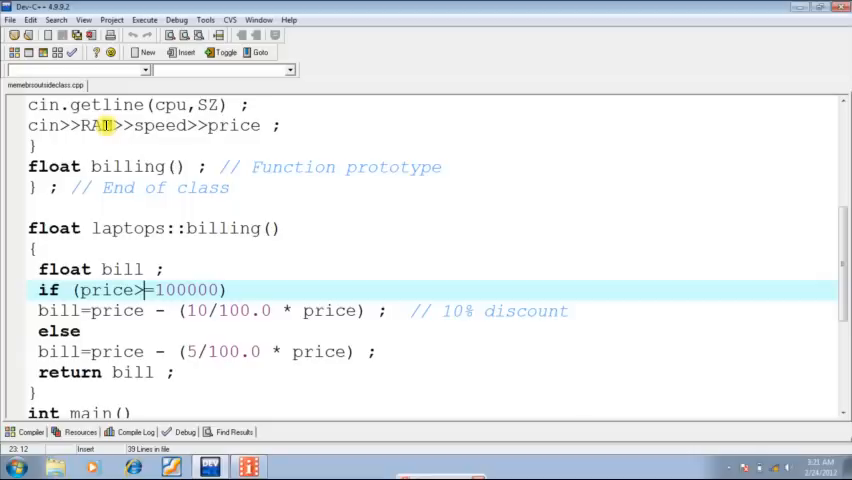
pyautogui.click(144, 310)
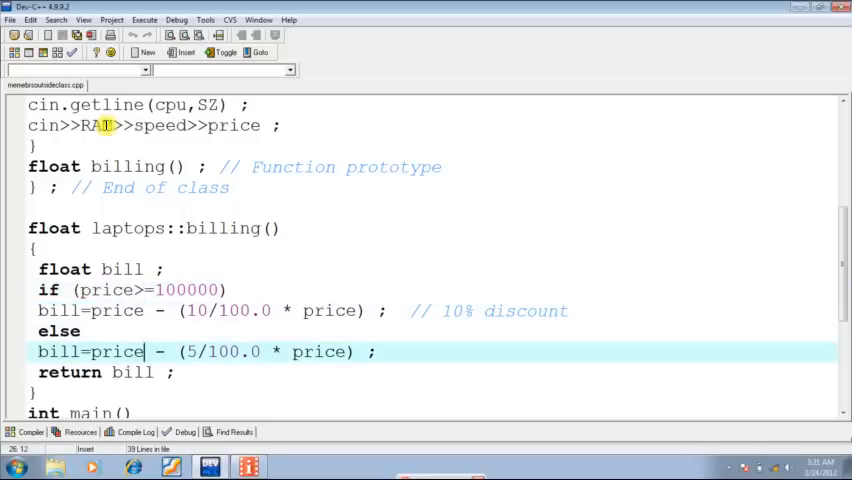
pyautogui.click(140, 372)
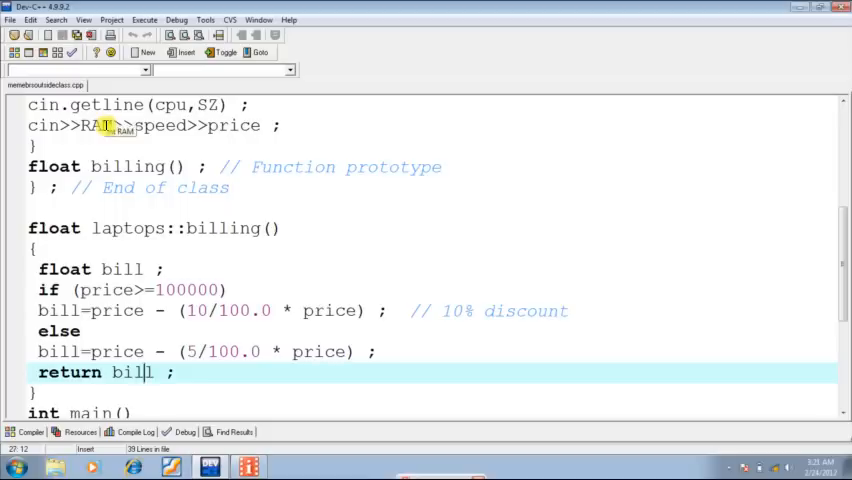
pyautogui.scroll(-3)
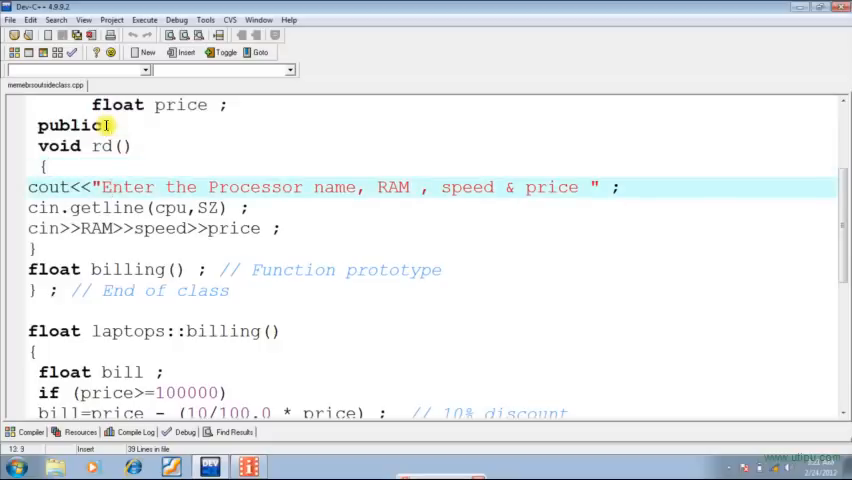
pyautogui.click(150, 208)
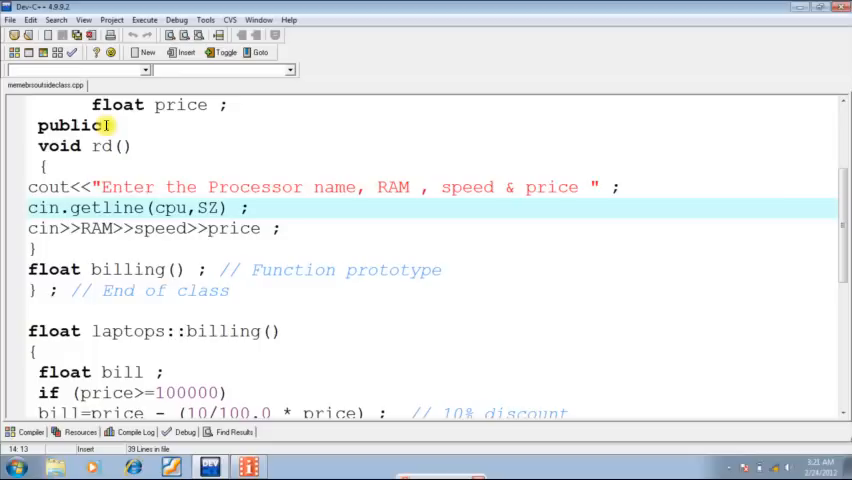
pyautogui.click(156, 228)
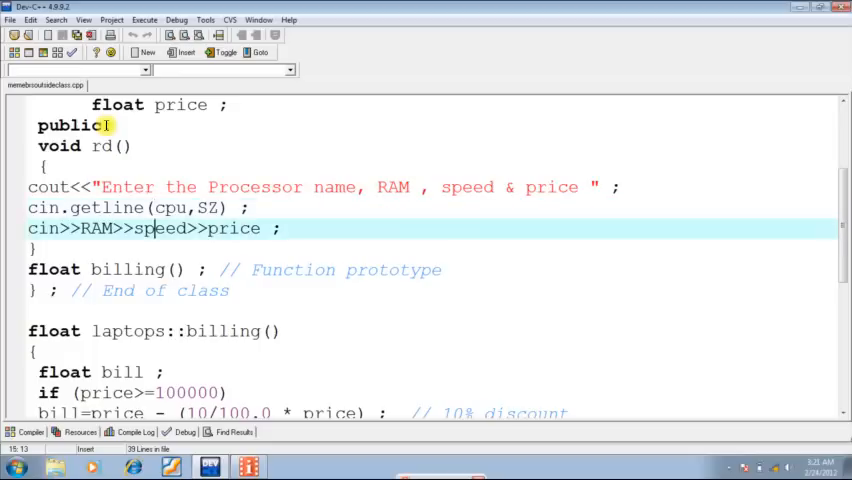
pyautogui.click(76, 208)
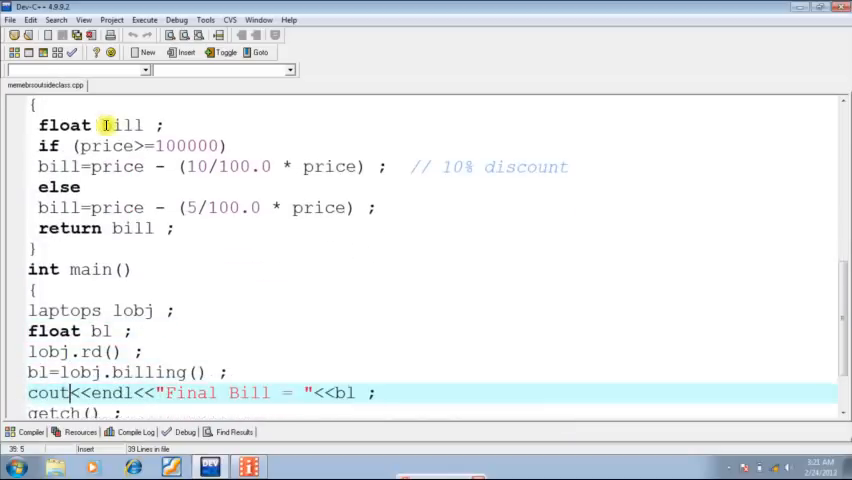
pyautogui.click(100, 372)
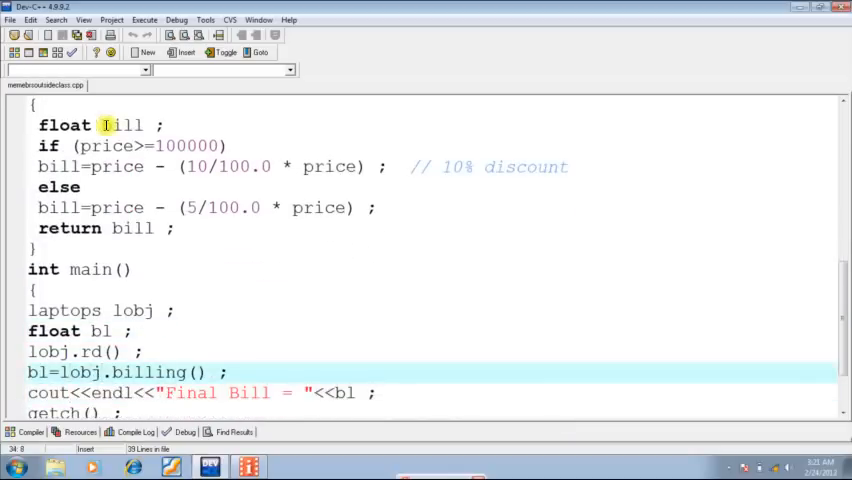